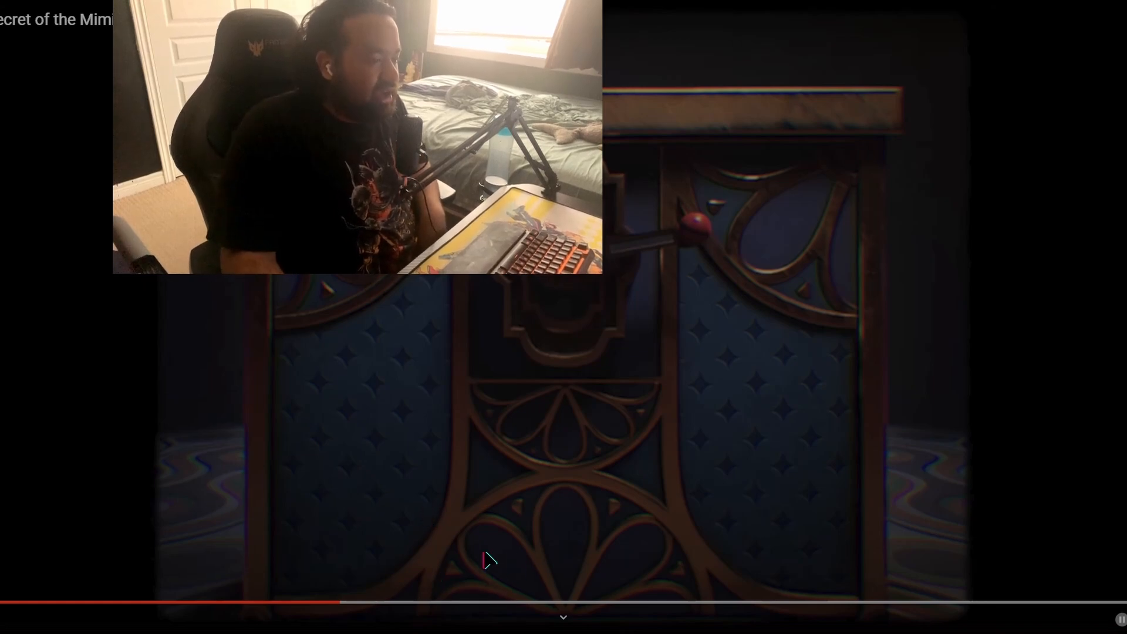
mouse_move(640, 344)
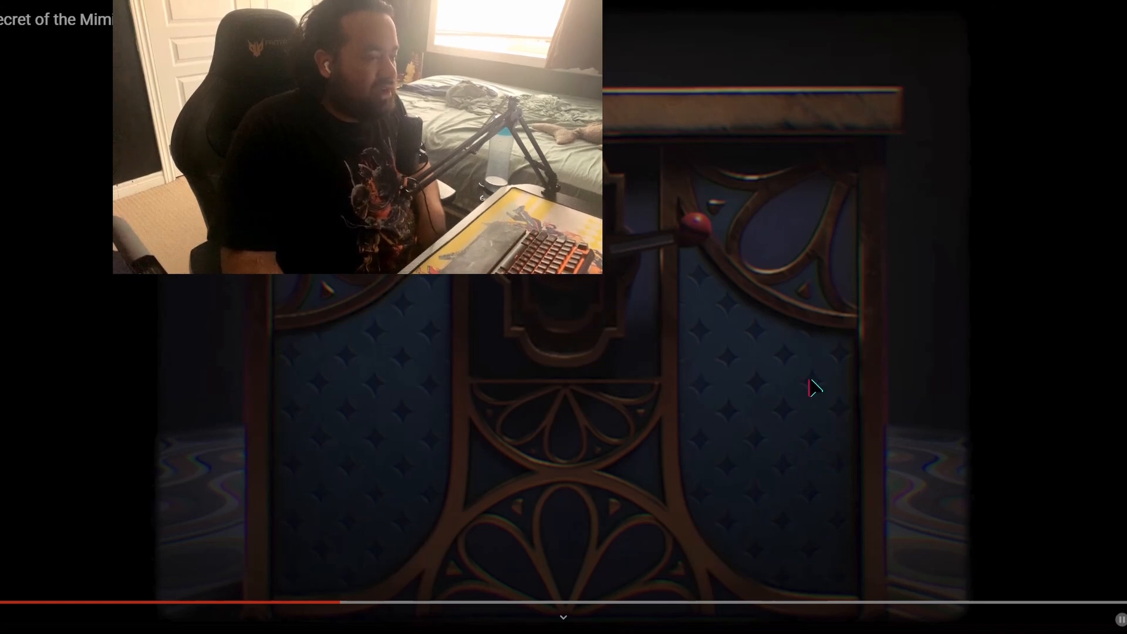
Step: Resume the paused teaser so it plays on until the clown animatronic peeks out of the music box
click(815, 388)
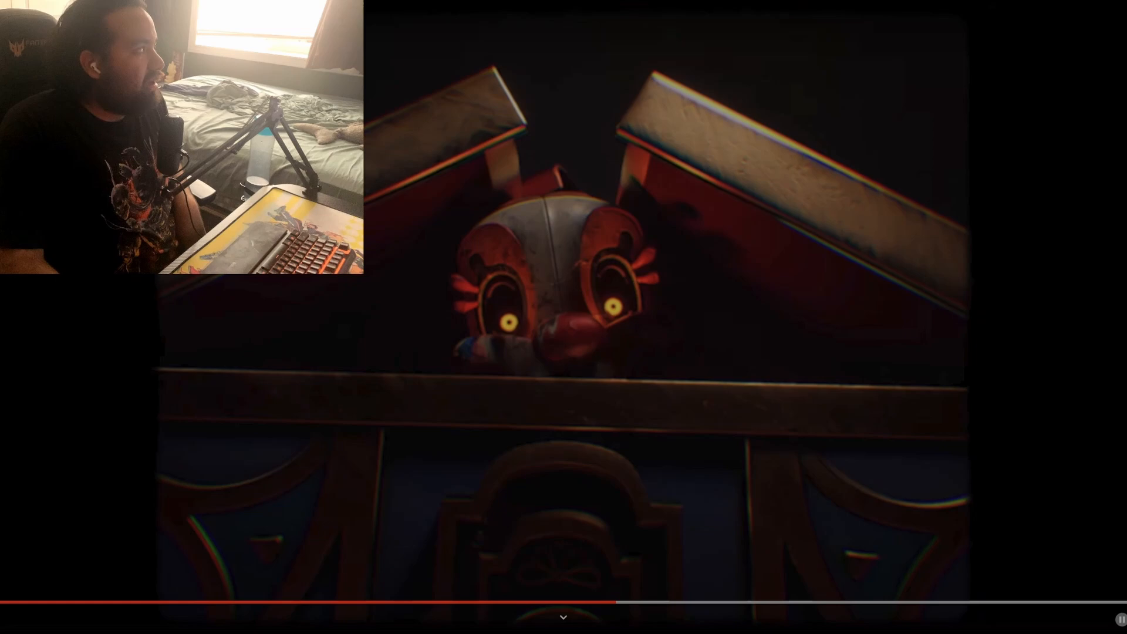
mouse_move(501, 411)
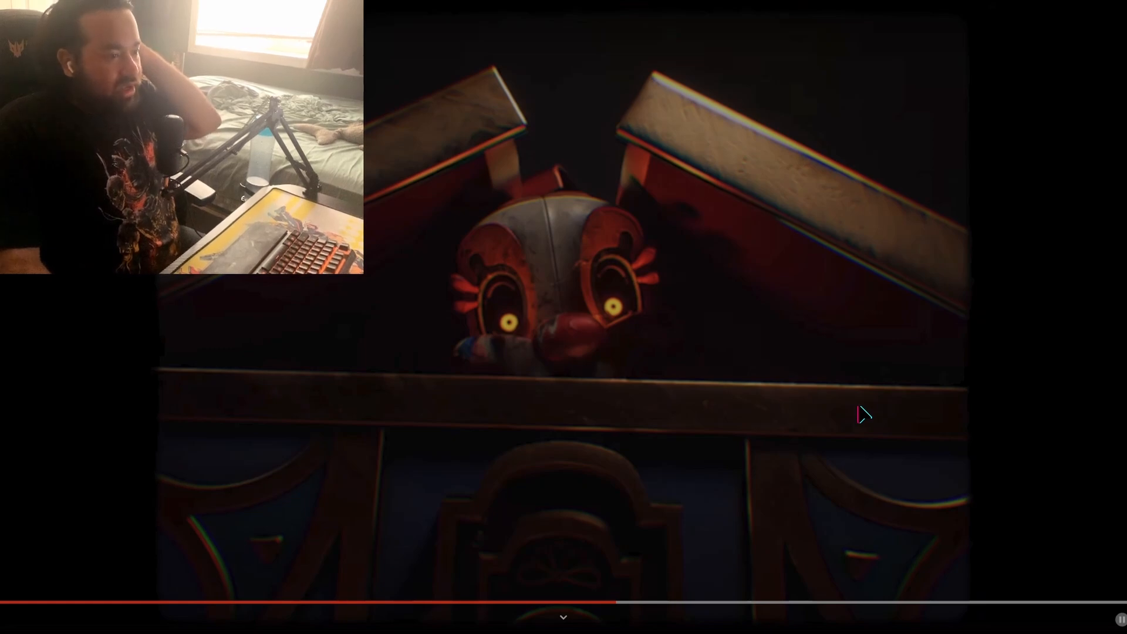
mouse_move(504, 325)
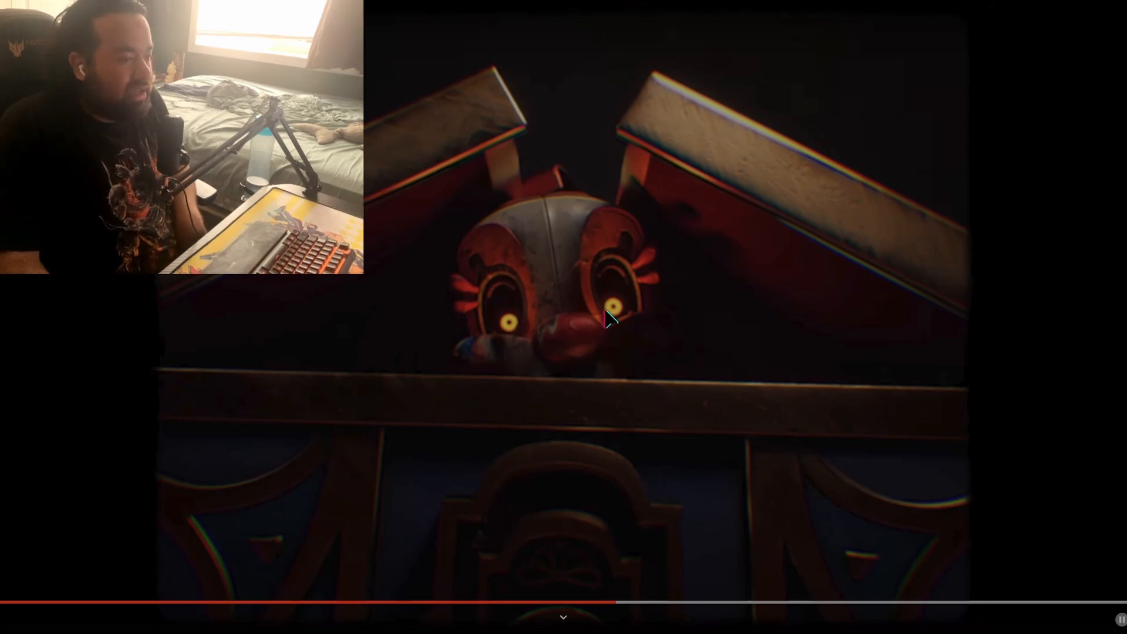
mouse_move(585, 220)
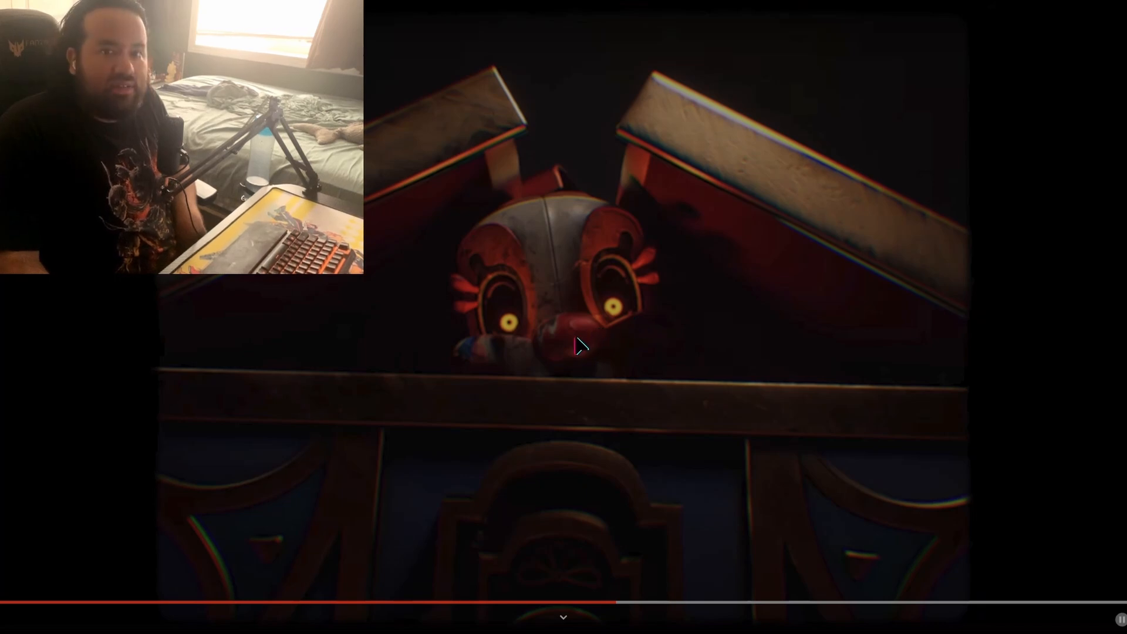
mouse_move(552, 363)
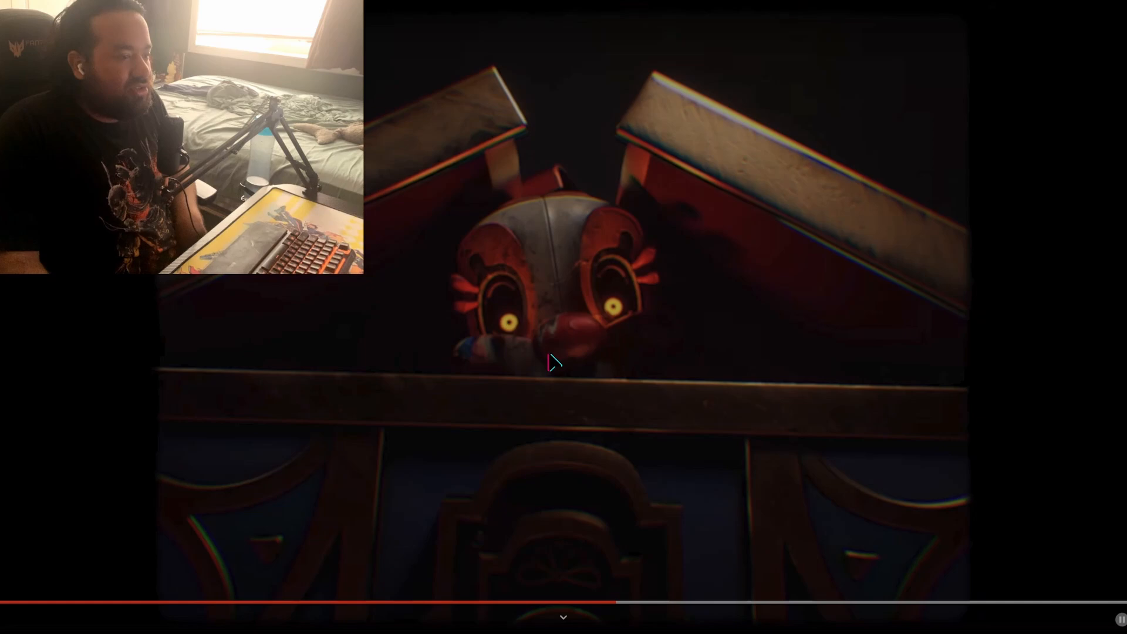